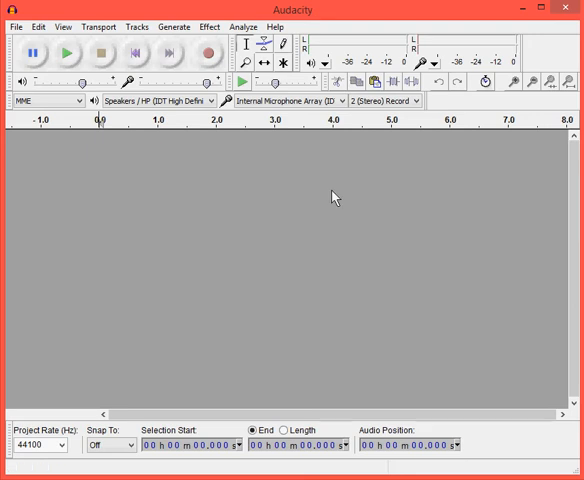
{"action": "mouse_move", "coordinate": [306, 97]}
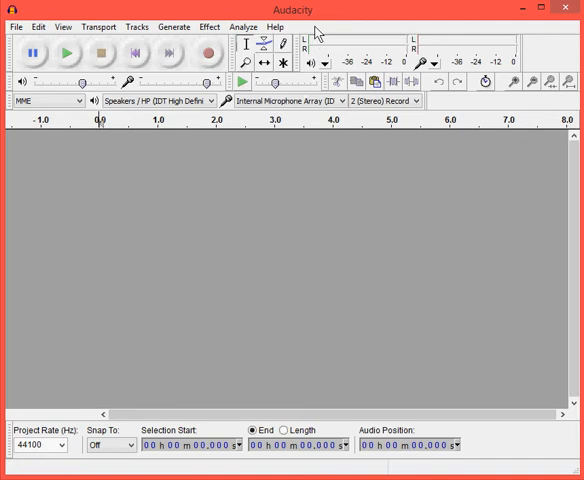
{"action": "mouse_move", "coordinate": [386, 244]}
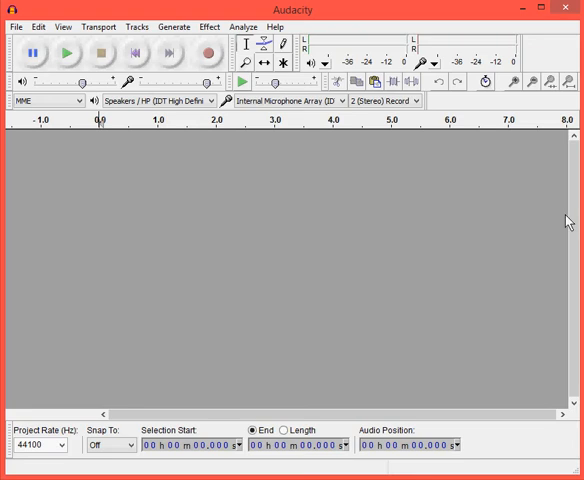
{"action": "mouse_move", "coordinate": [567, 221]}
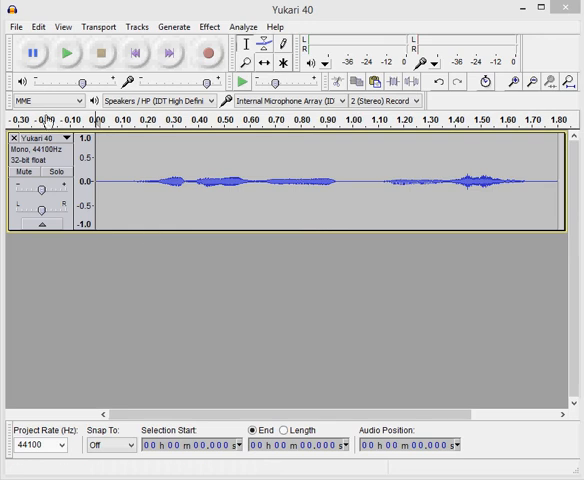
{"action": "mouse_move", "coordinate": [67, 53]}
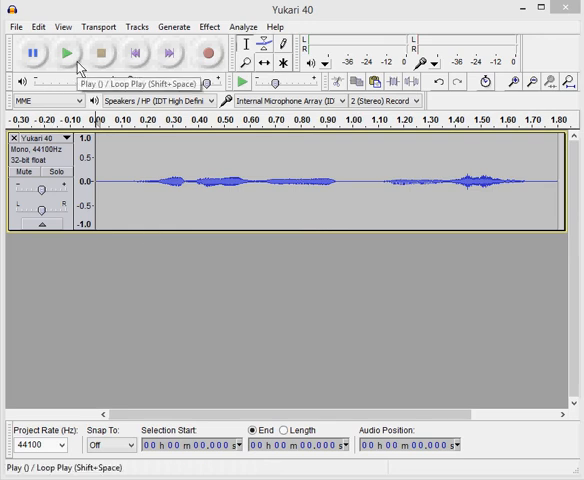
Step: Play the Yukari 40 recording once, then select the whole voice track
{"action": "left_click", "coordinate": [65, 52]}
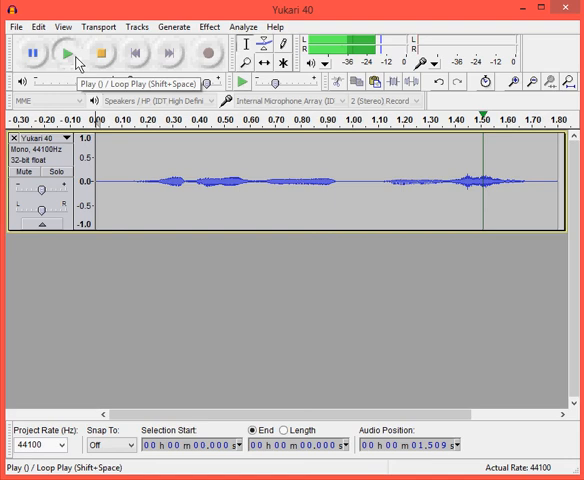
{"action": "left_click", "coordinate": [98, 53]}
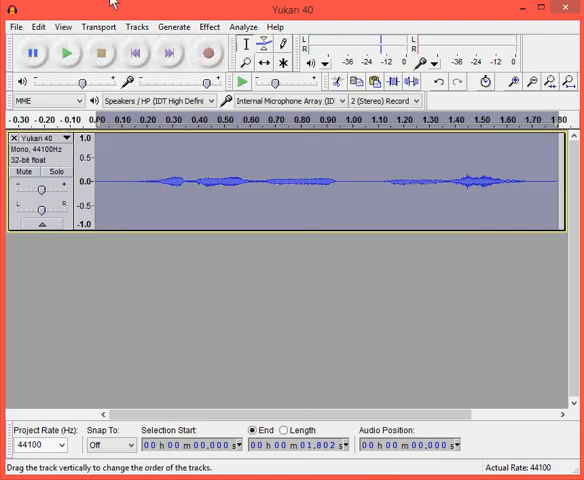
Step: Duplicate the selected Yukari 40 track via the Edit menu
{"action": "left_click", "coordinate": [38, 26]}
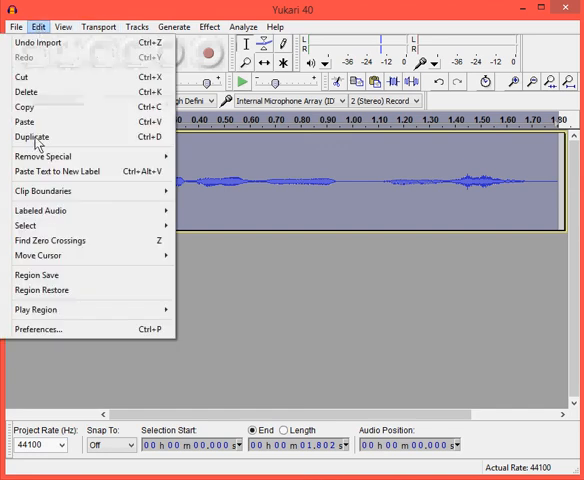
{"action": "left_click", "coordinate": [31, 137]}
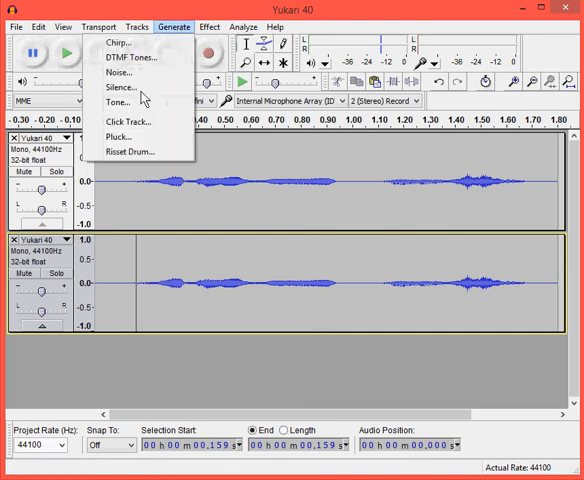
Step: Generate 0.125 s of silence at 0.159 s in the duplicate track
{"action": "left_click", "coordinate": [118, 87]}
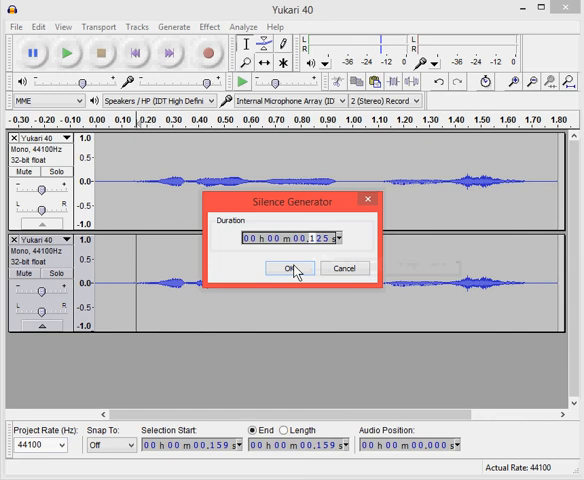
{"action": "left_click", "coordinate": [288, 268]}
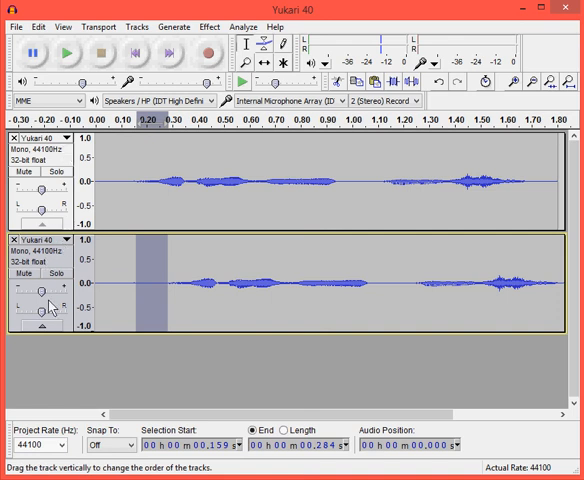
{"action": "mouse_move", "coordinate": [45, 305]}
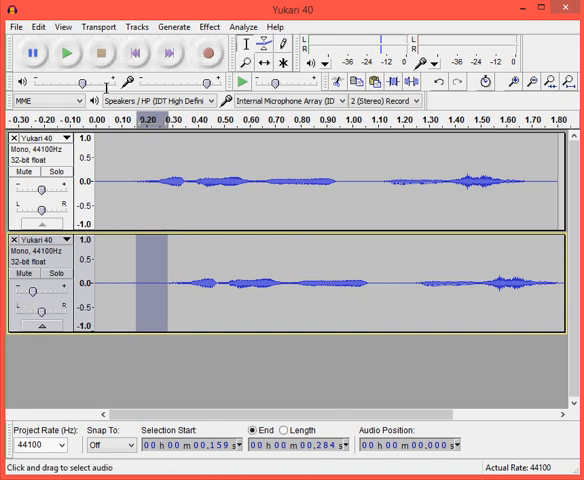
Step: Start playback of both tracks to hear the quieter echo
{"action": "left_click", "coordinate": [64, 53]}
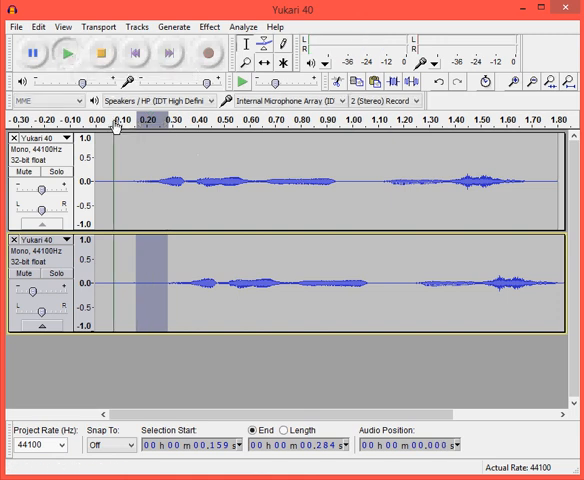
Step: Scroll to the end of both tracks to see the delayed duplicate
{"action": "left_click", "coordinate": [64, 54]}
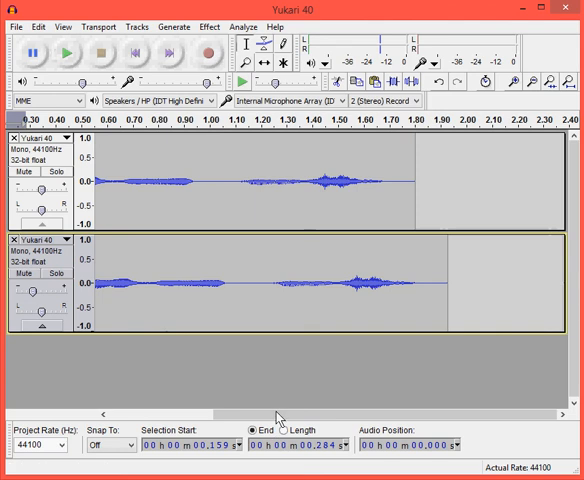
{"action": "mouse_move", "coordinate": [127, 405]}
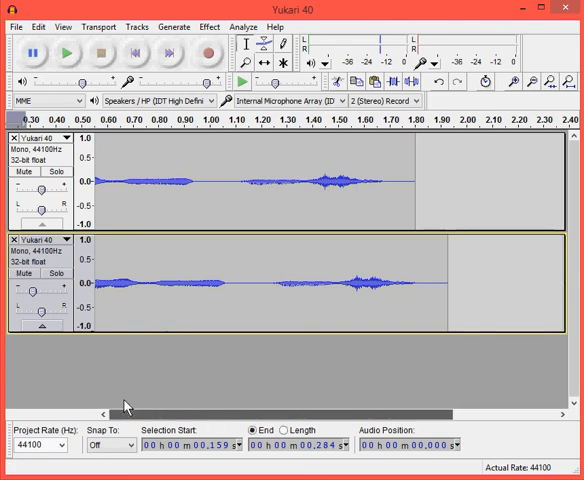